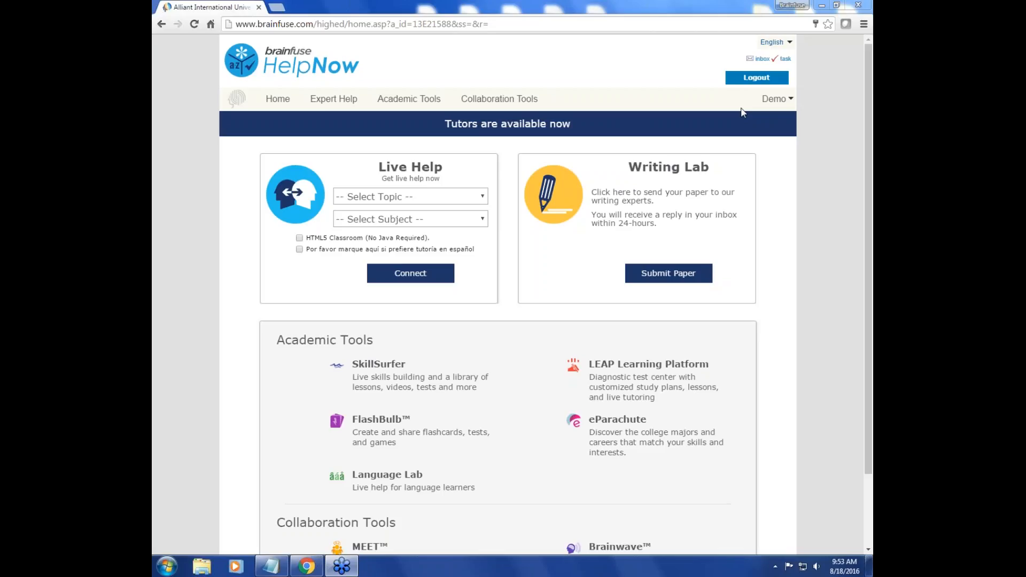
pyautogui.moveTo(611, 68)
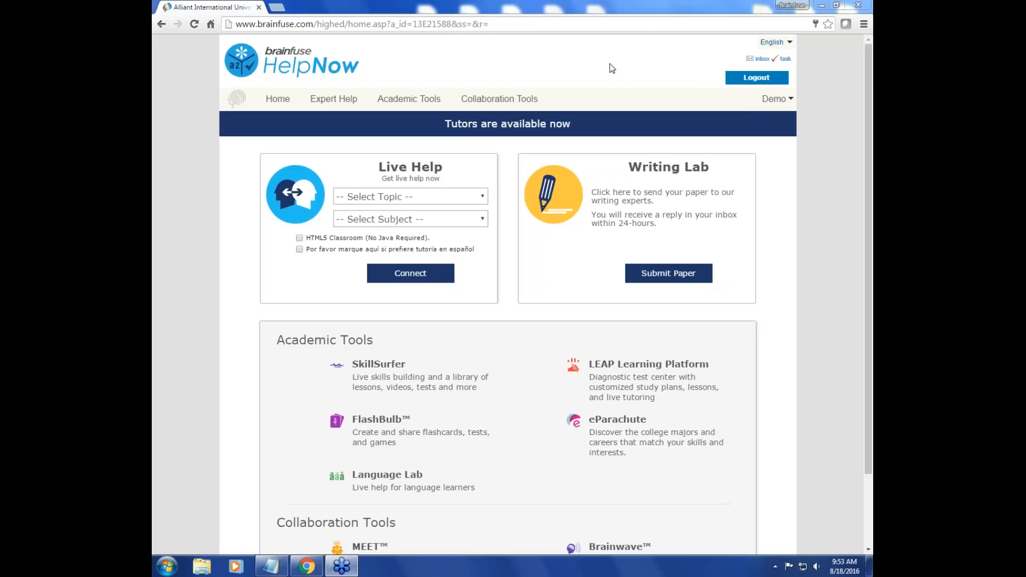
pyautogui.moveTo(531, 150)
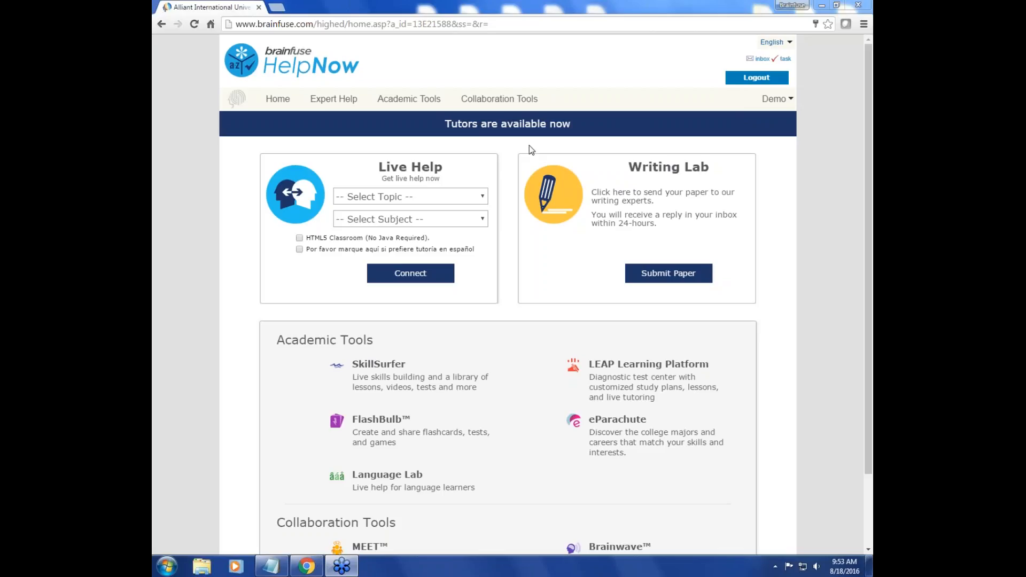
pyautogui.moveTo(512, 157)
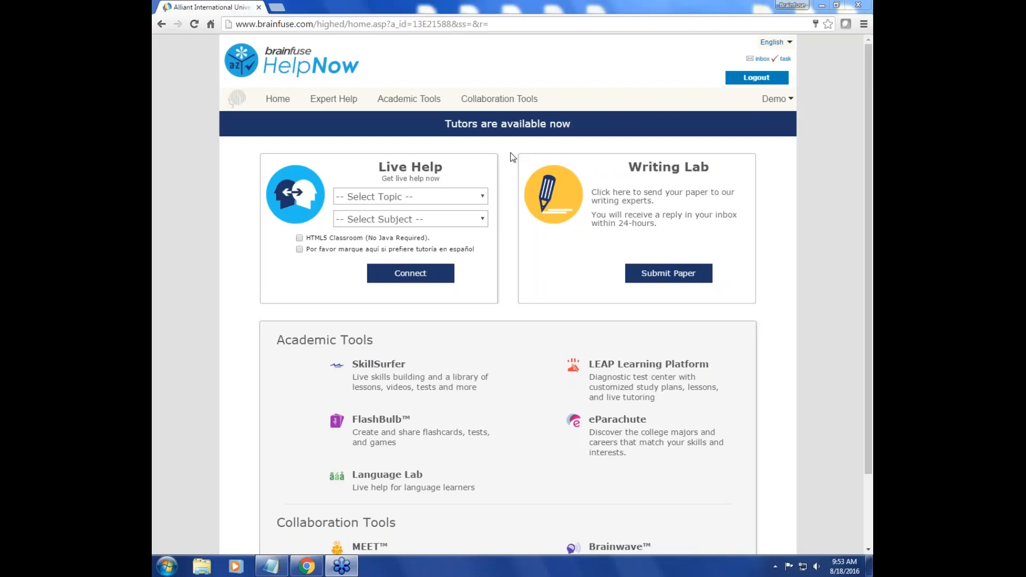
pyautogui.moveTo(403, 198)
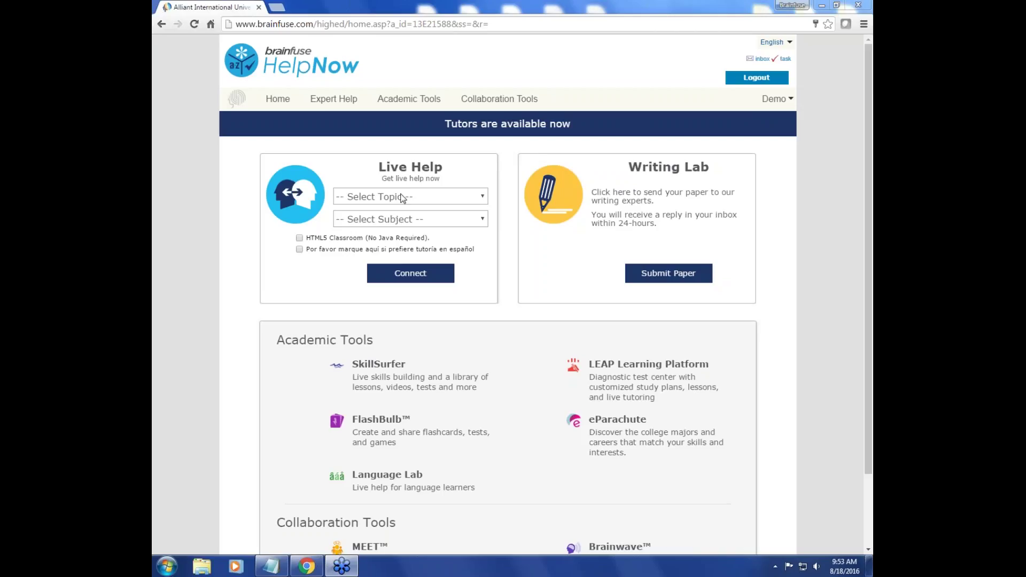
# - Request English Writing help in the HTML5 Classroom and connect to a tutor
pyautogui.click(411, 196)
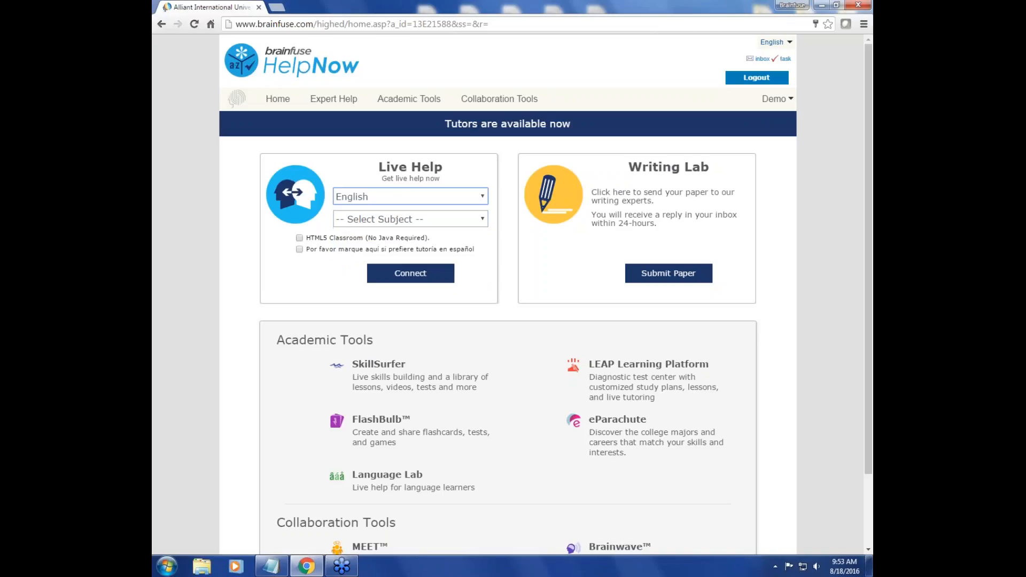
pyautogui.click(410, 219)
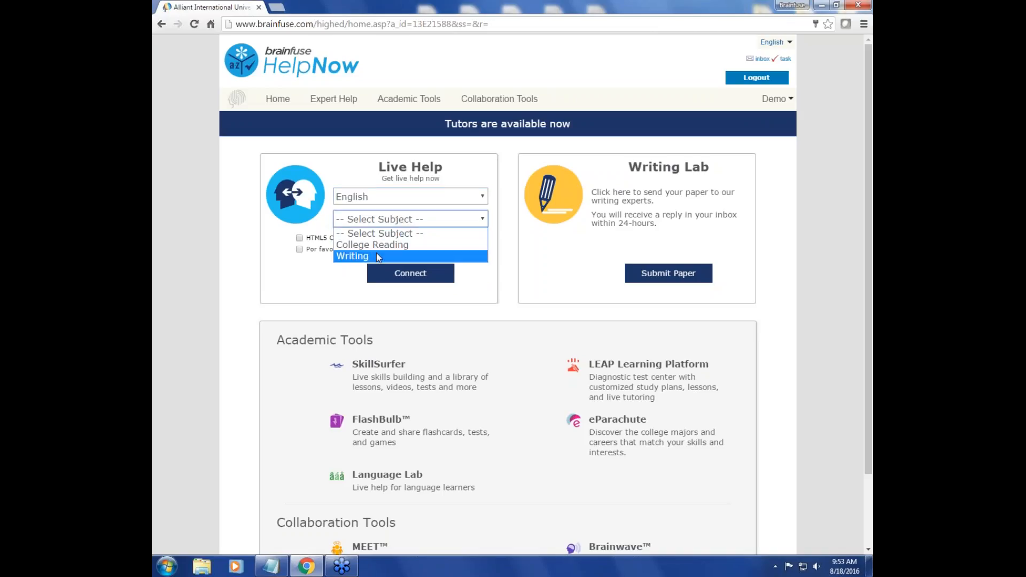
pyautogui.click(353, 256)
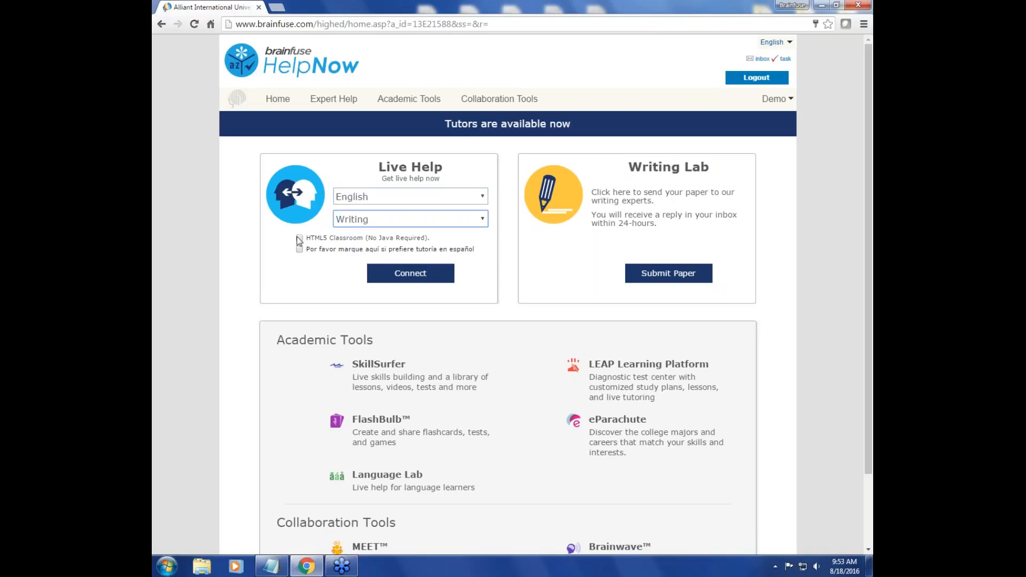
pyautogui.click(299, 237)
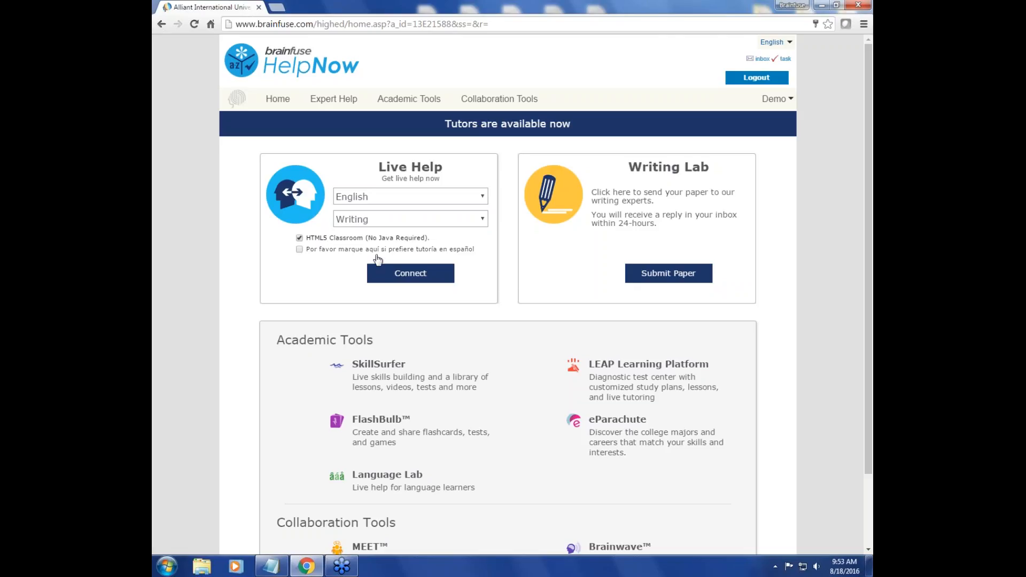
pyautogui.click(410, 273)
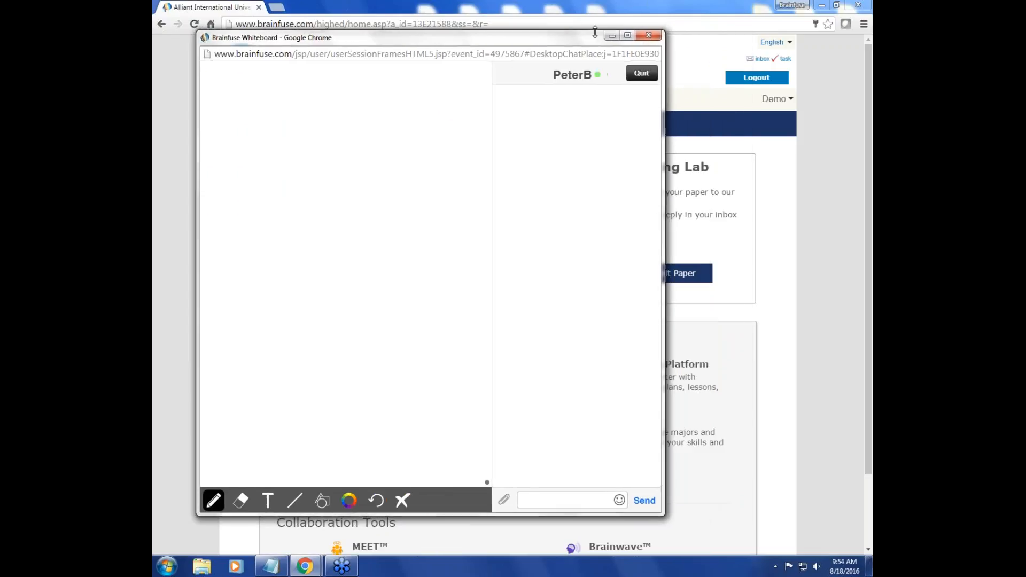
# - Maximize the whiteboard session and clear the whiteboard, confirming with OK
pyautogui.click(627, 36)
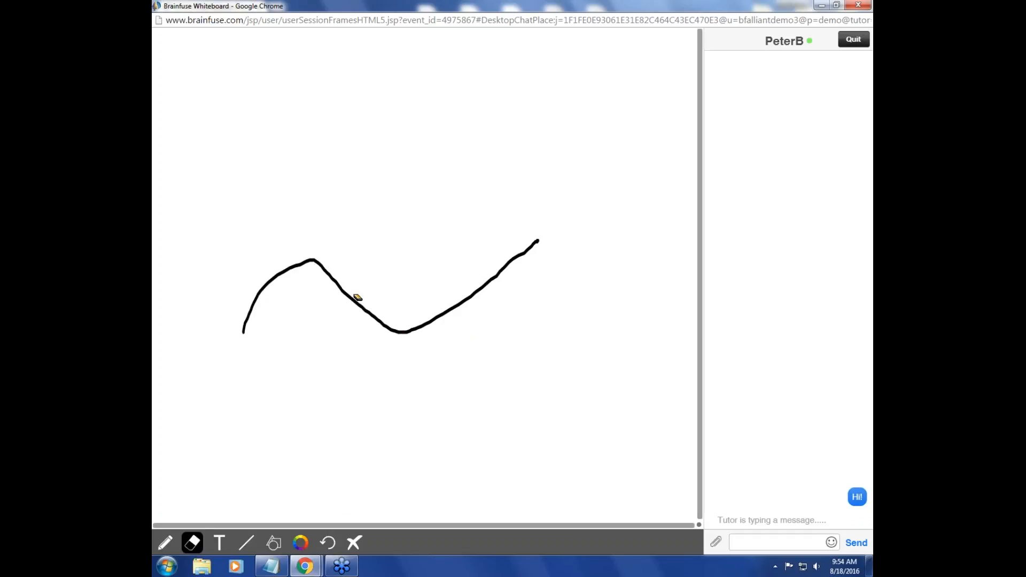
pyautogui.moveTo(401, 382)
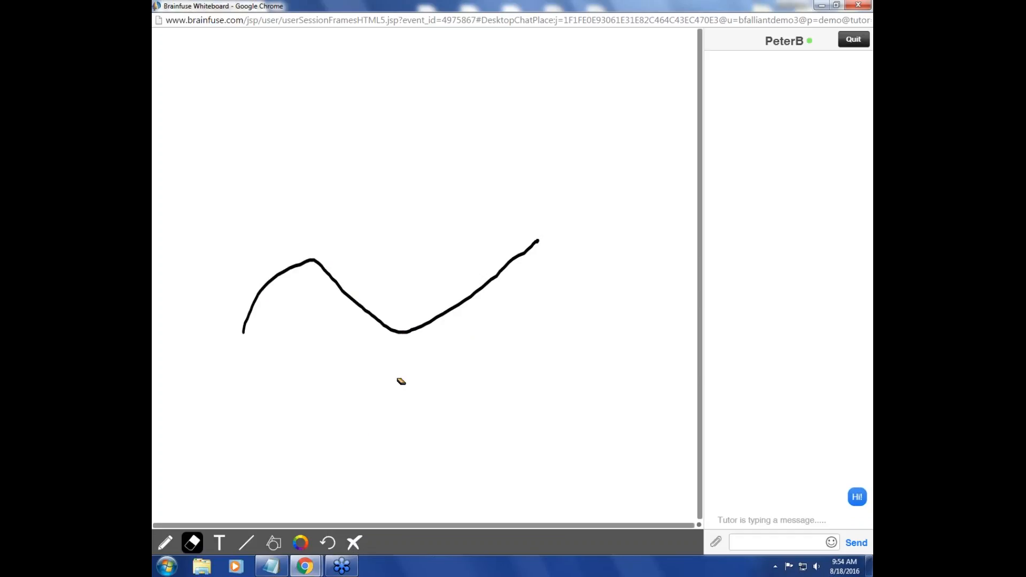
pyautogui.click(353, 543)
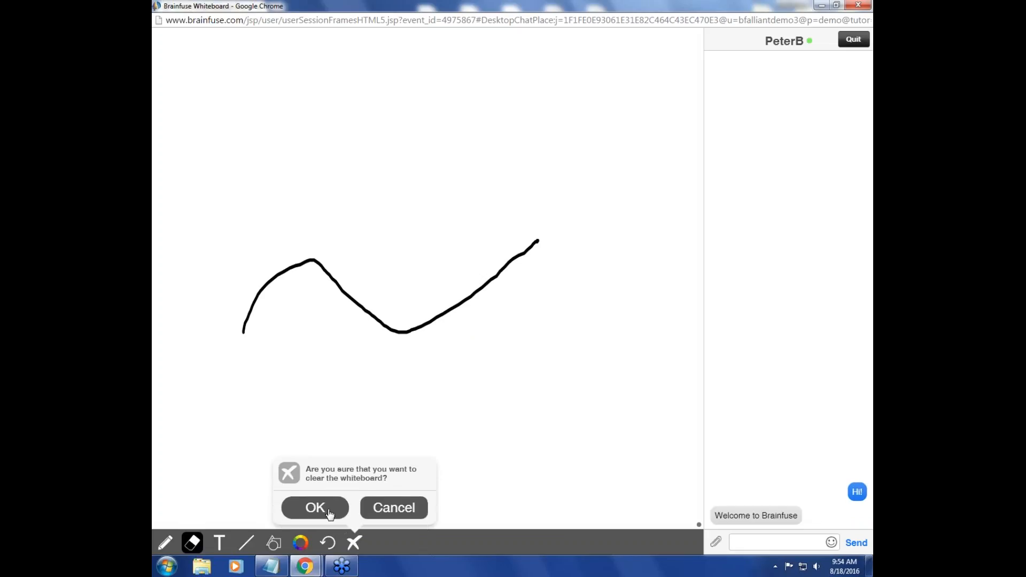
pyautogui.click(315, 507)
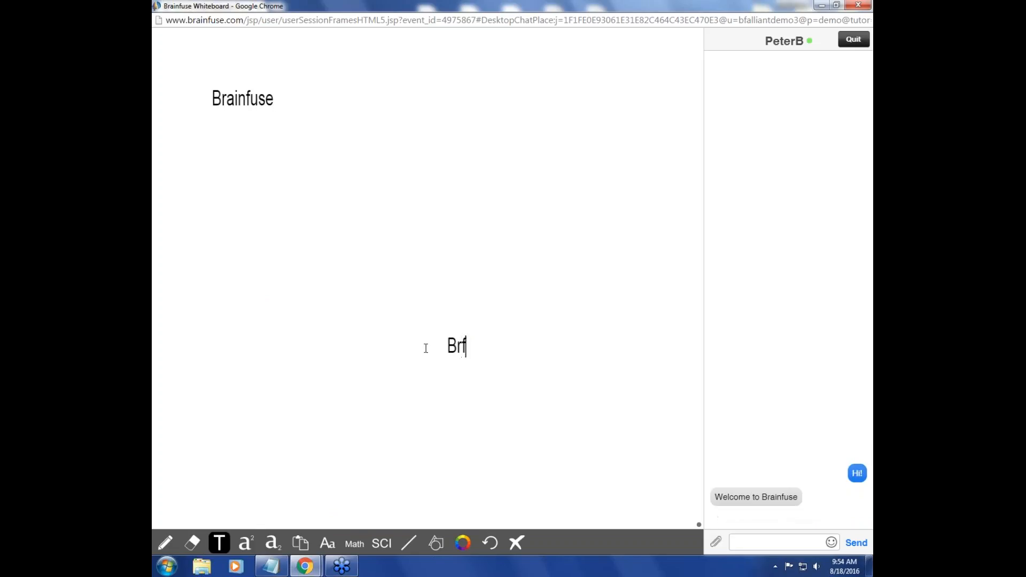
# - Write 'Brainfuse' on the whiteboard, fetch the essay from Notepad, and try the paste tool
pyautogui.write('ainfuse')
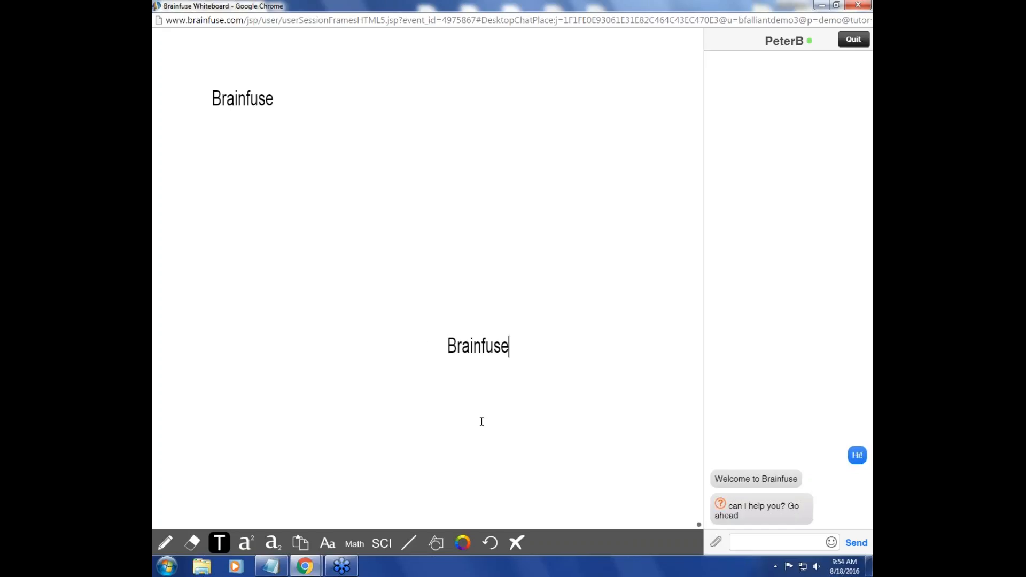
pyautogui.click(516, 543)
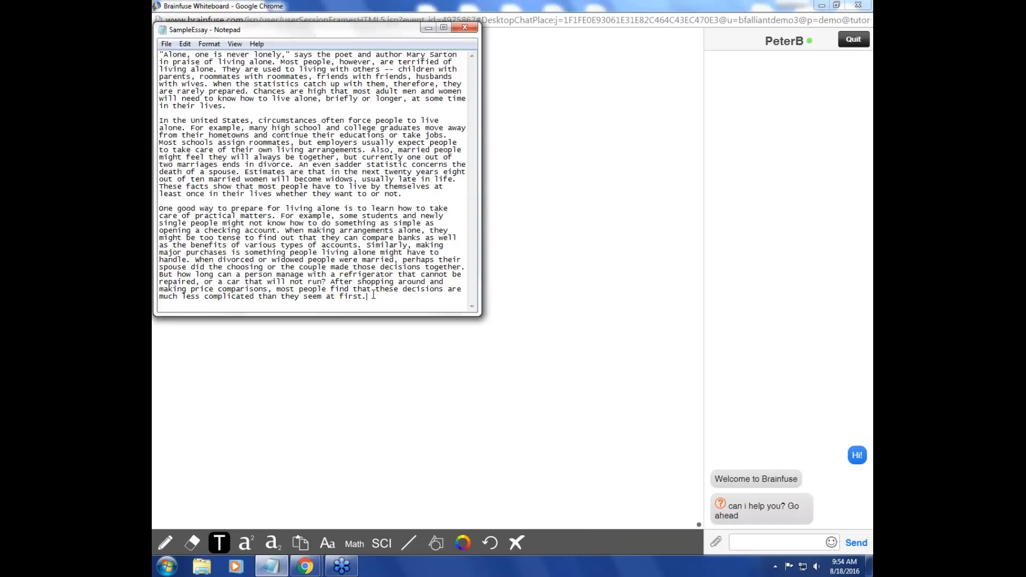
pyautogui.click(465, 27)
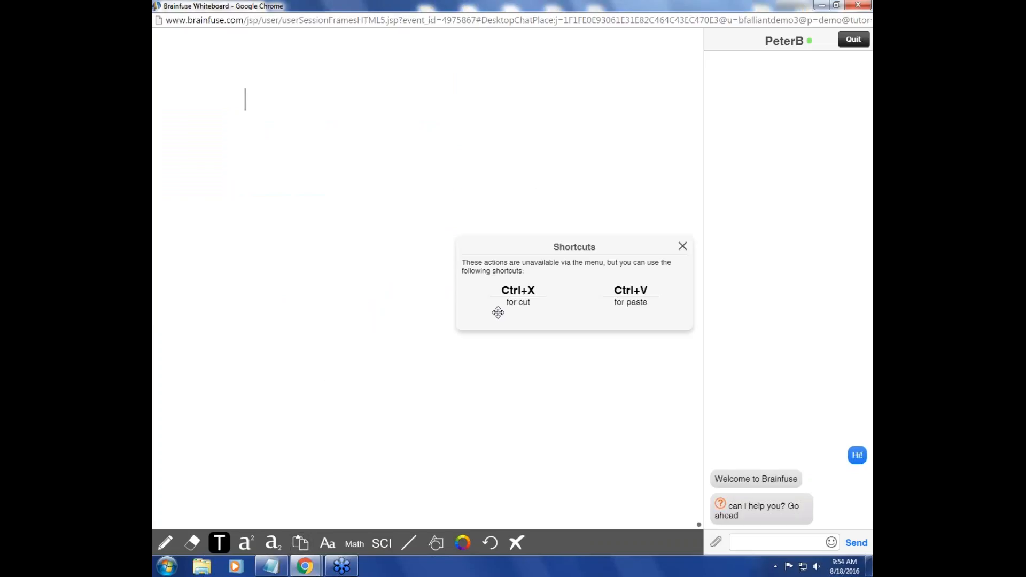
# - Dismiss the cut and paste shortcuts notice so the essay can be pasted
pyautogui.click(682, 246)
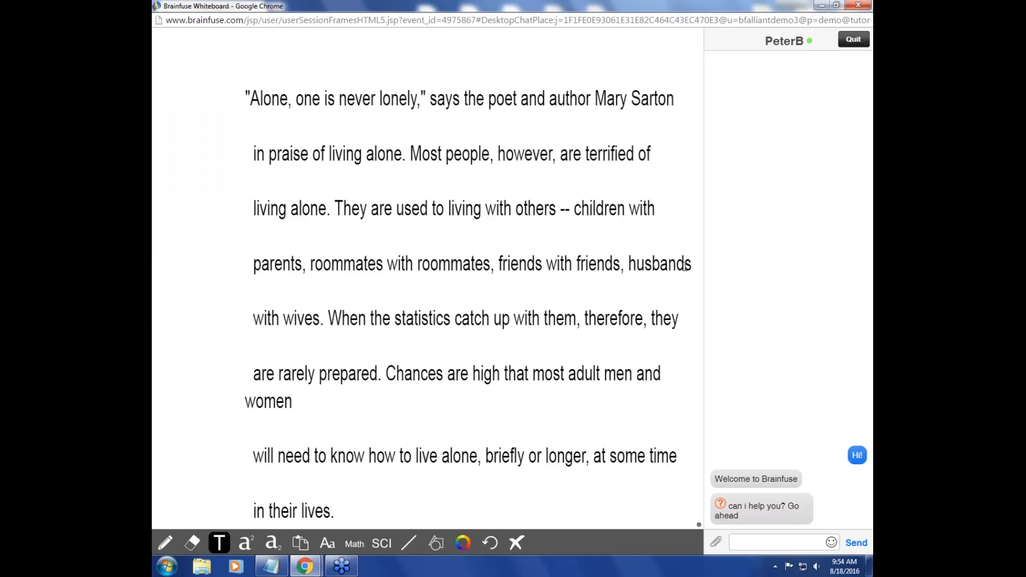
pyautogui.moveTo(514, 300)
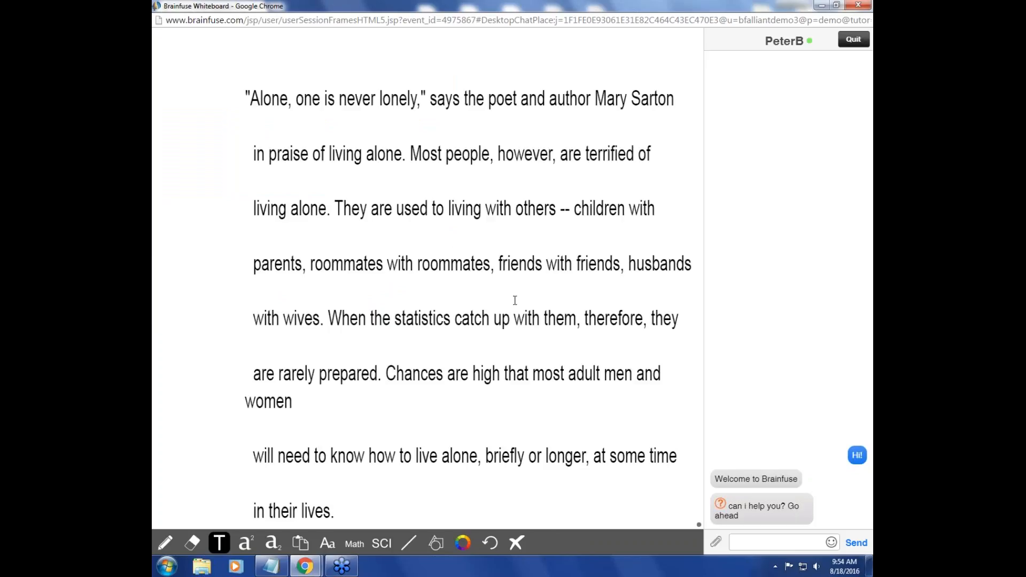
pyautogui.moveTo(537, 447)
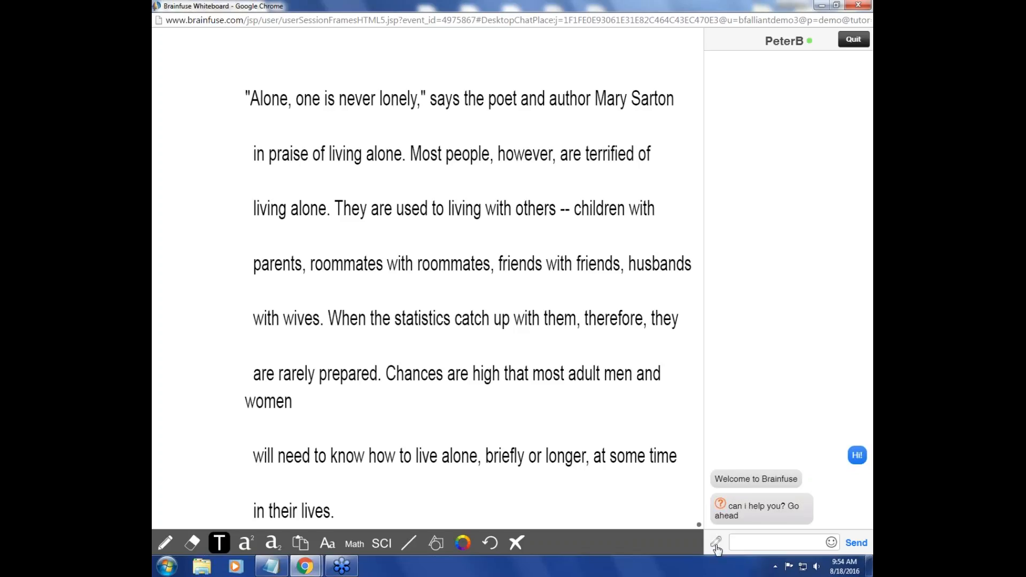
# - Show the File Upload / Cloudpack sharing menu from the chat's paperclip icon
pyautogui.click(716, 543)
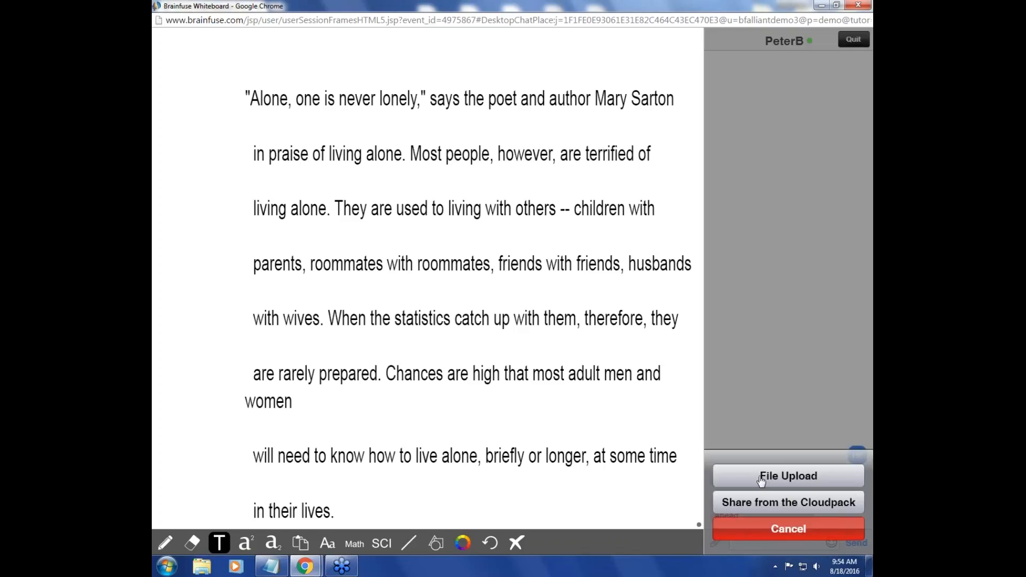
pyautogui.moveTo(752, 501)
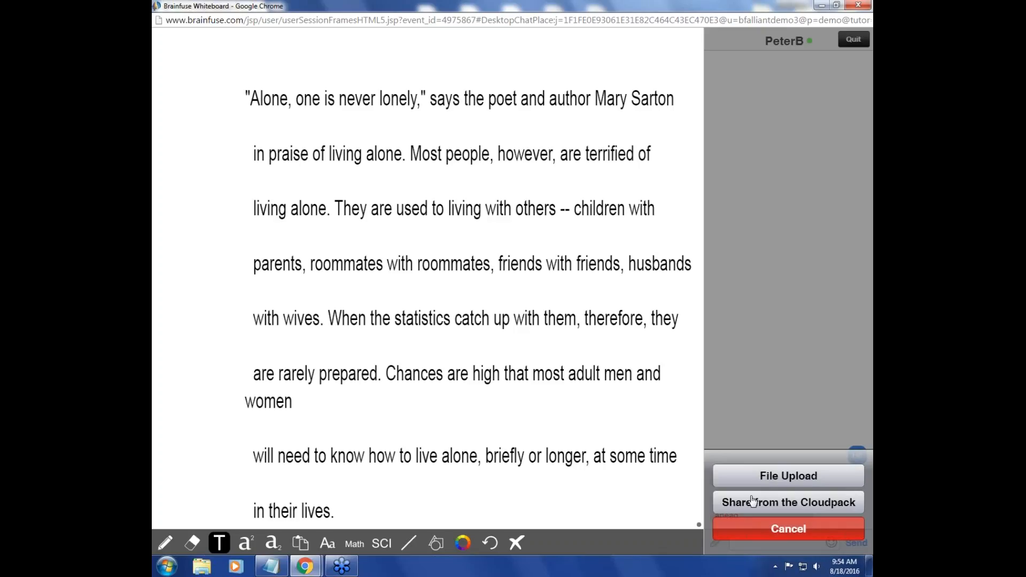
pyautogui.moveTo(750, 507)
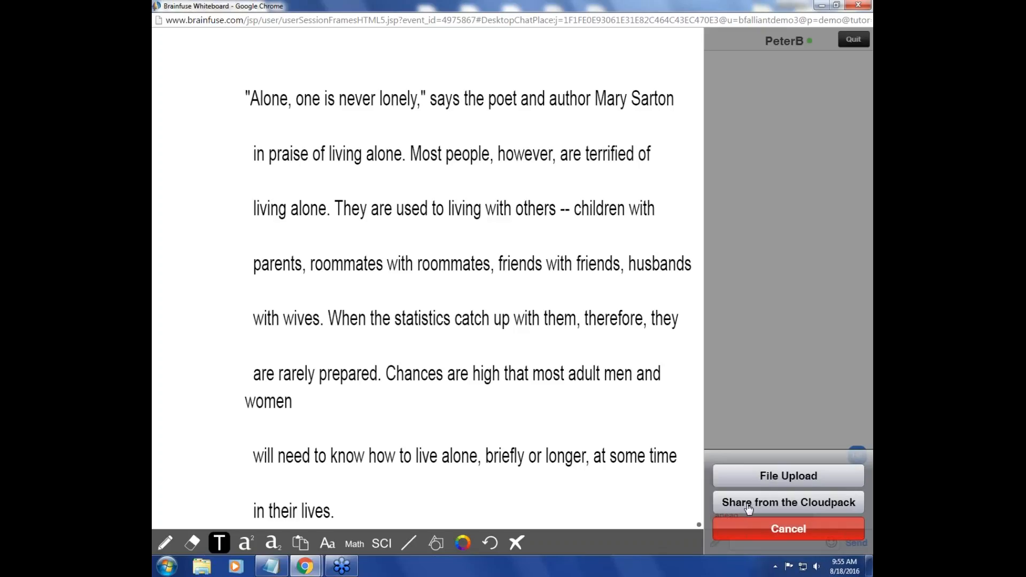
pyautogui.moveTo(673, 487)
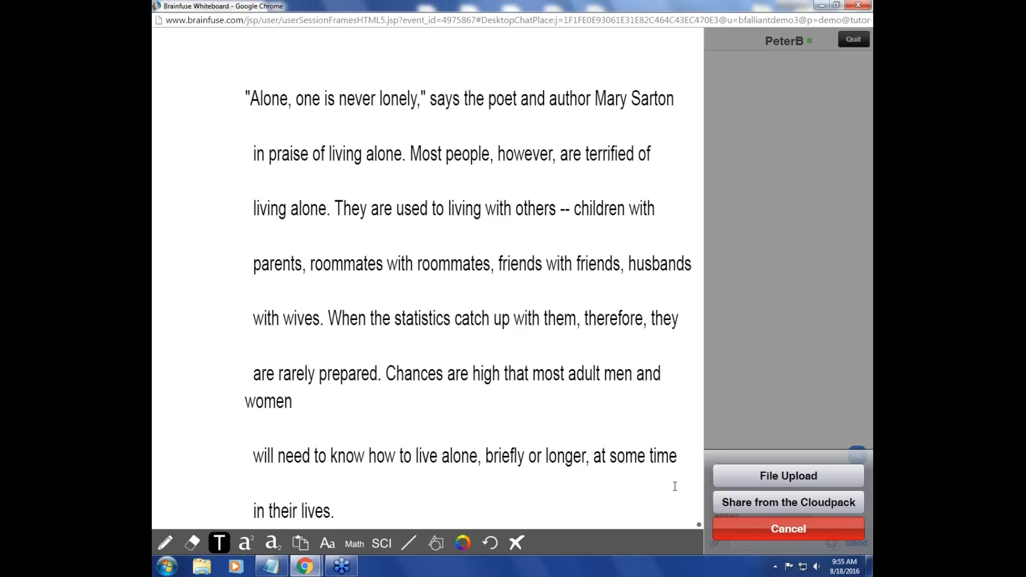